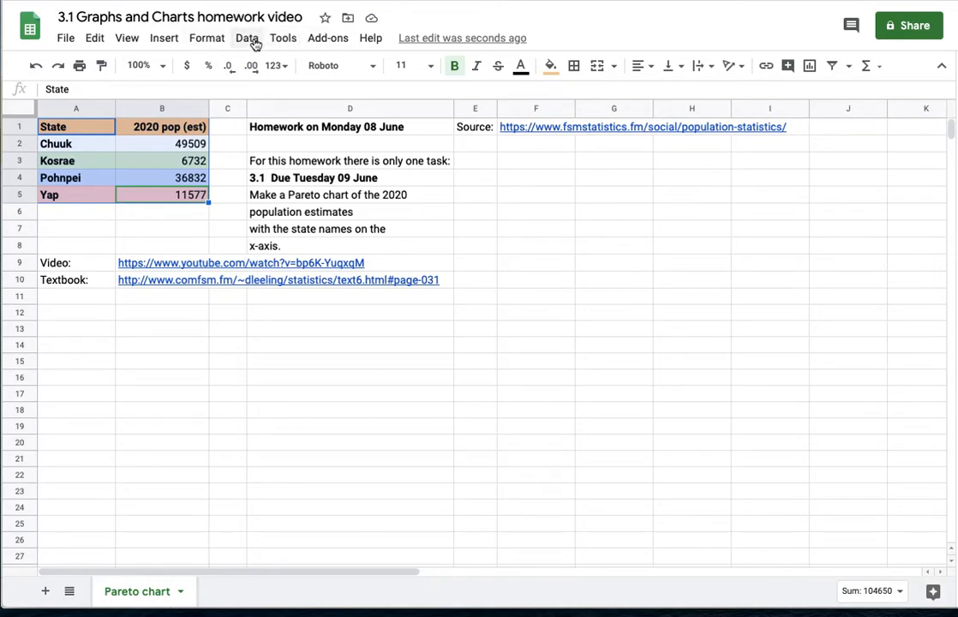
# - Sort the range by '2020 pop (est)' Z → A with the header row kept in place
pyautogui.click(246, 37)
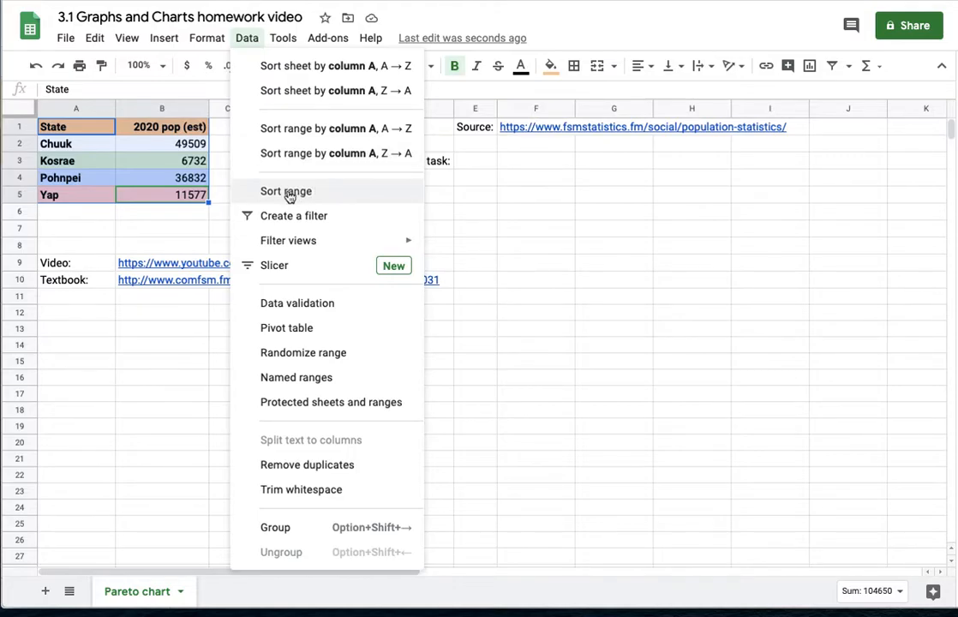
pyautogui.click(284, 192)
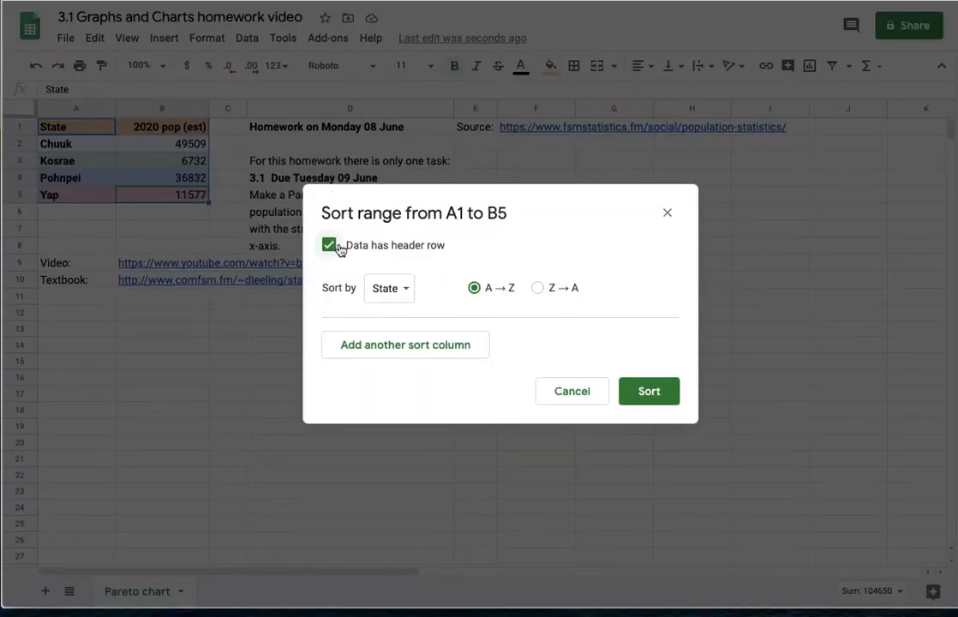
pyautogui.moveTo(390, 288)
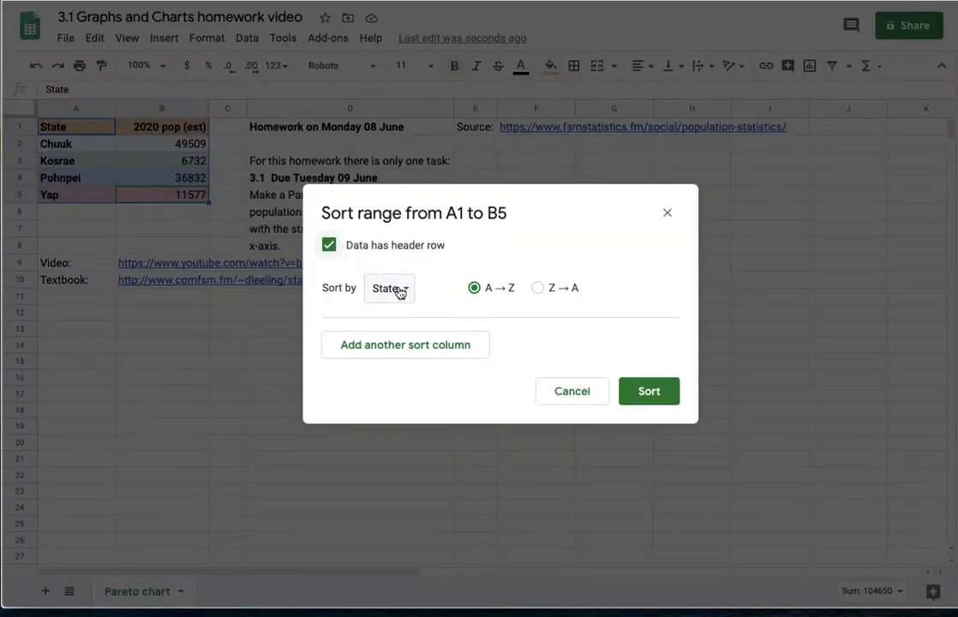
pyautogui.click(390, 287)
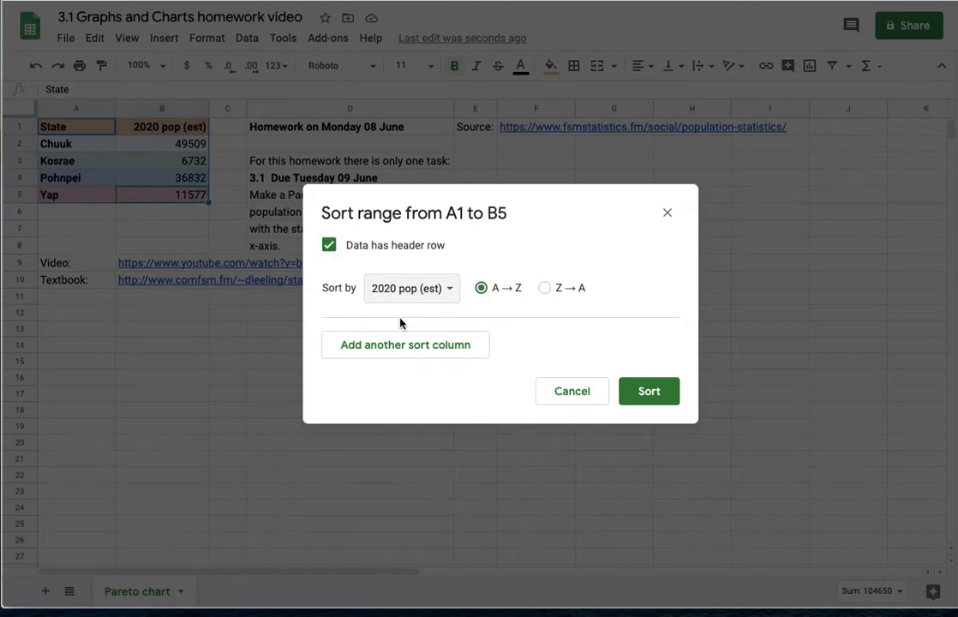
pyautogui.click(545, 288)
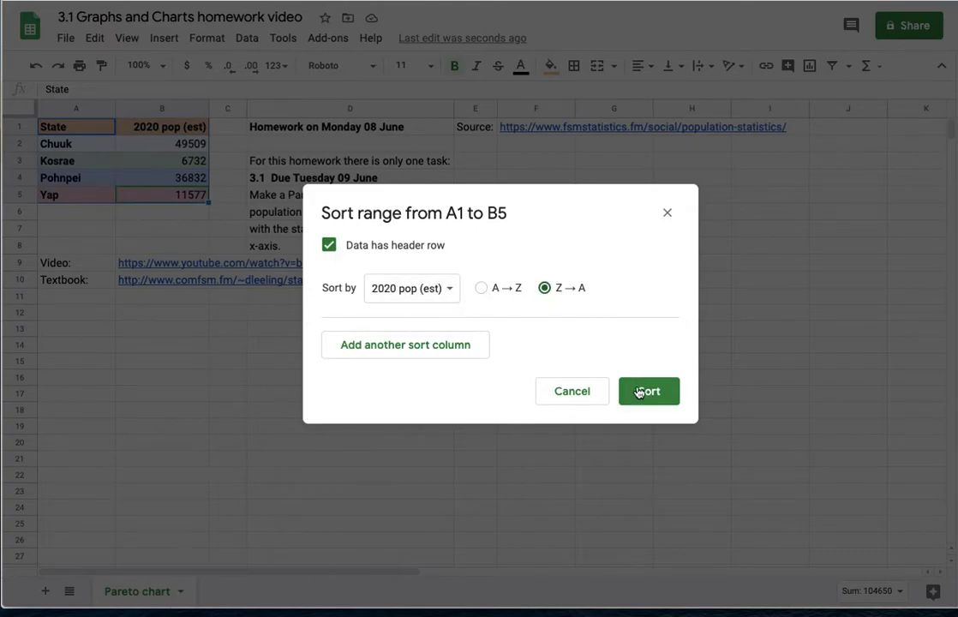
pyautogui.click(647, 391)
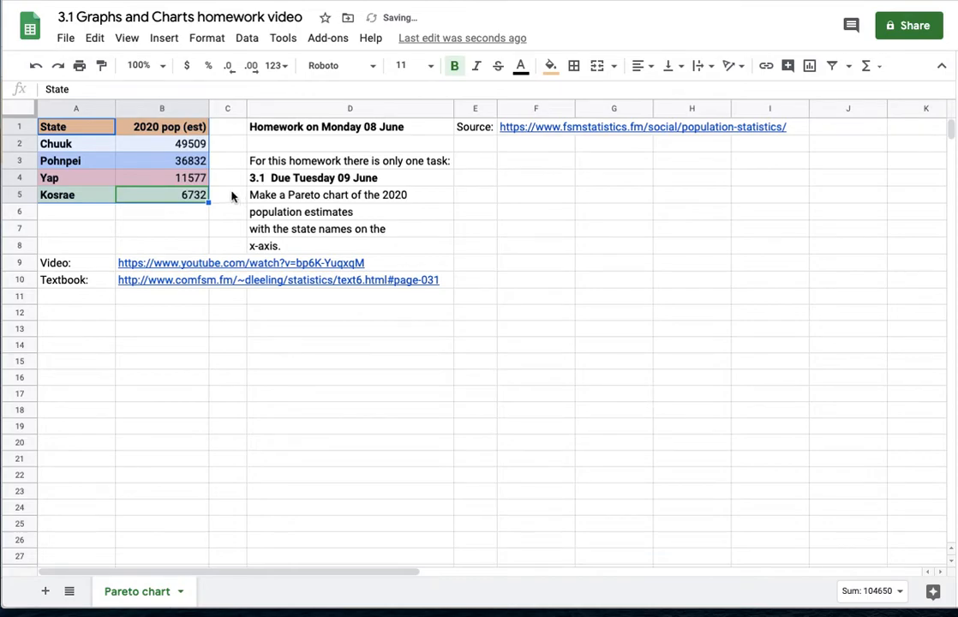
pyautogui.click(226, 195)
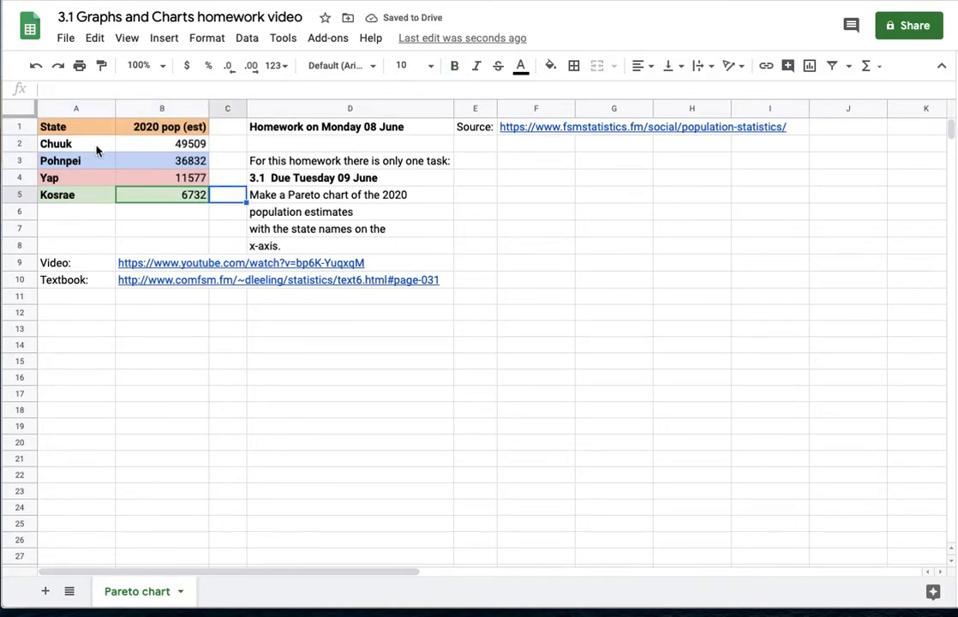
pyautogui.click(75, 127)
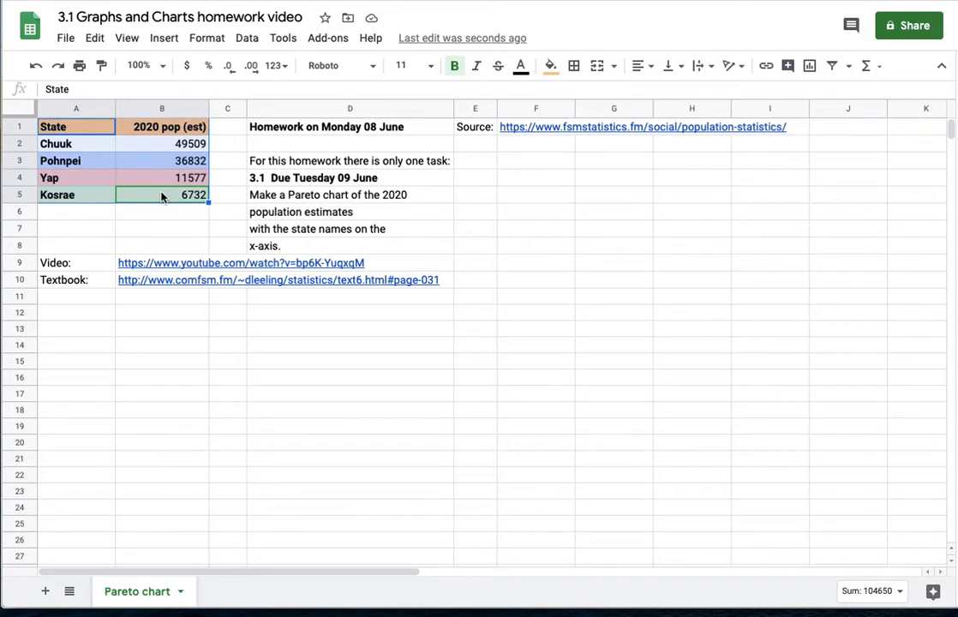
pyautogui.moveTo(809, 65)
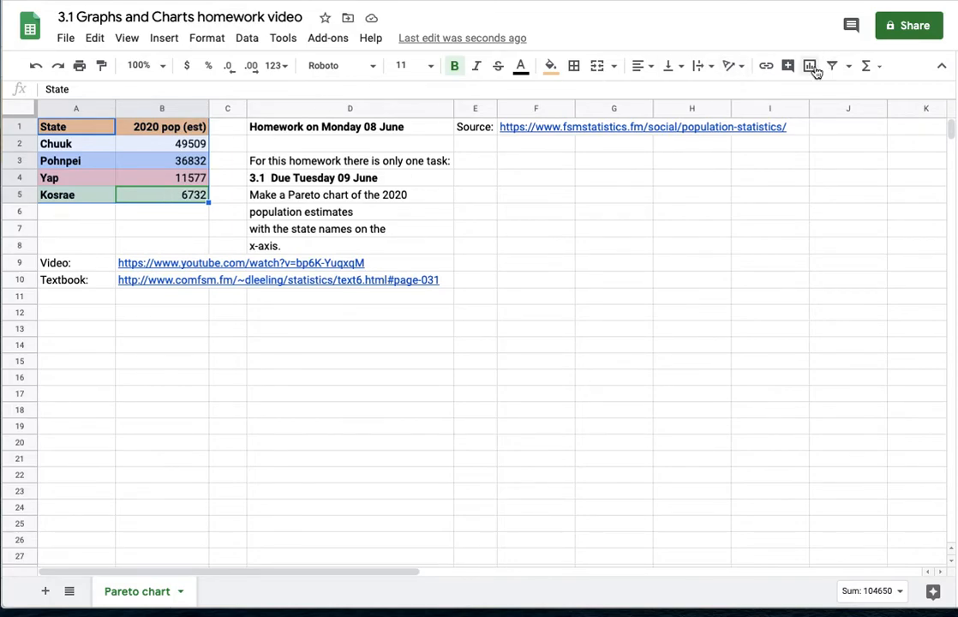
pyautogui.moveTo(565, 238)
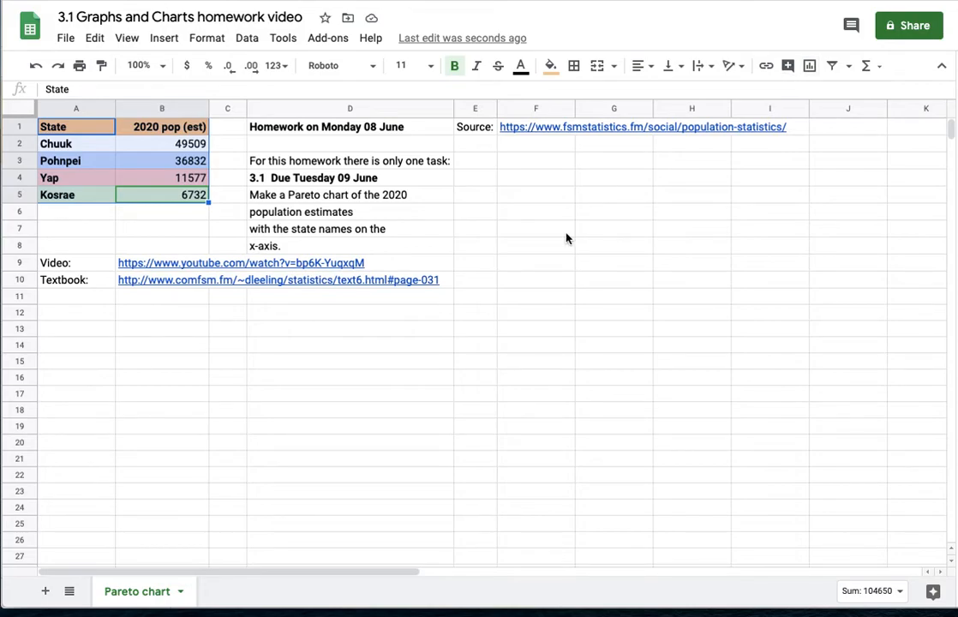
# - Insert a chart of the population table and switch its type to Column chart
pyautogui.click(165, 37)
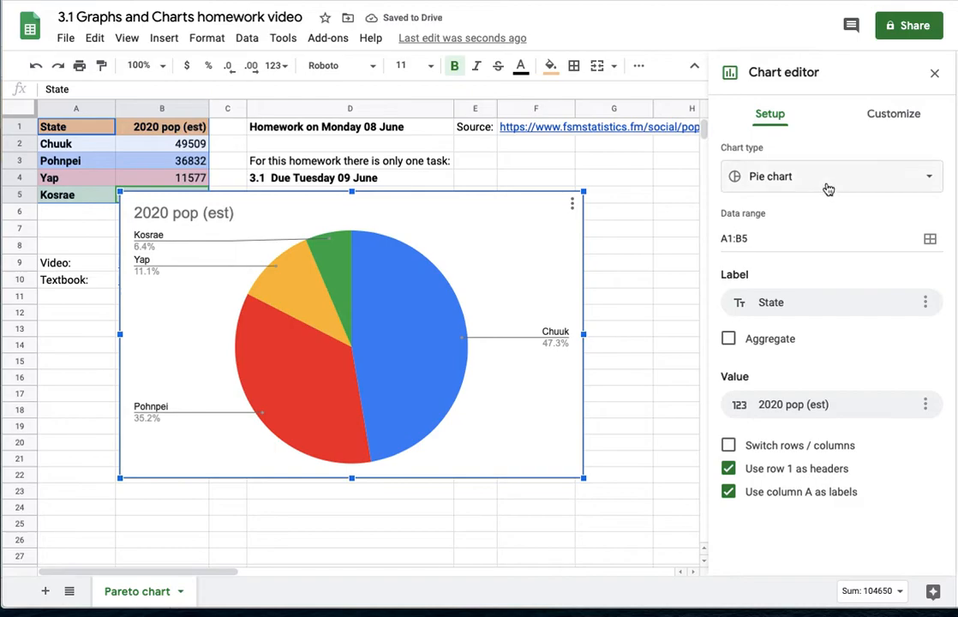
pyautogui.click(827, 174)
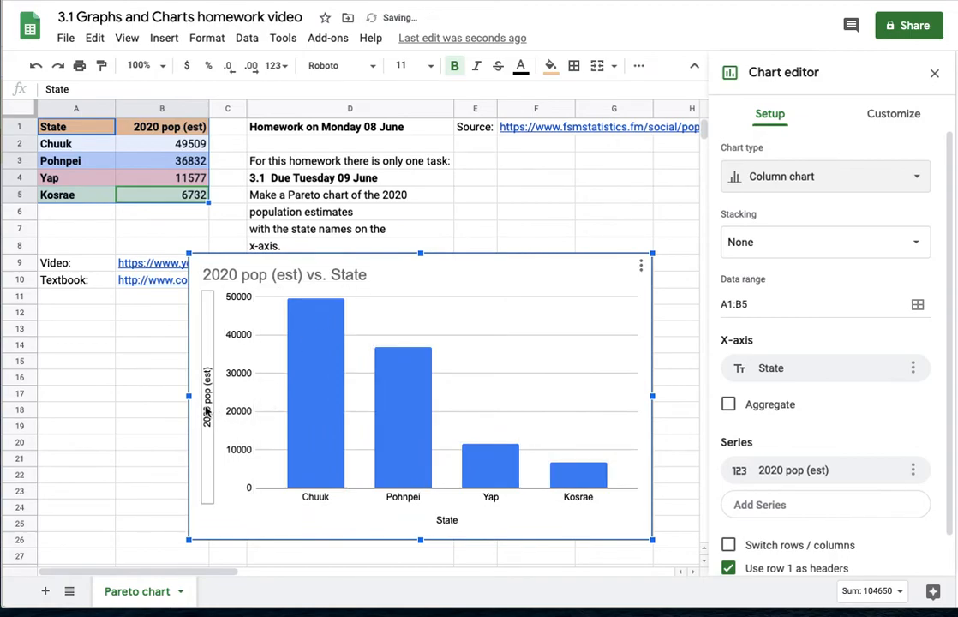
pyautogui.moveTo(422, 471)
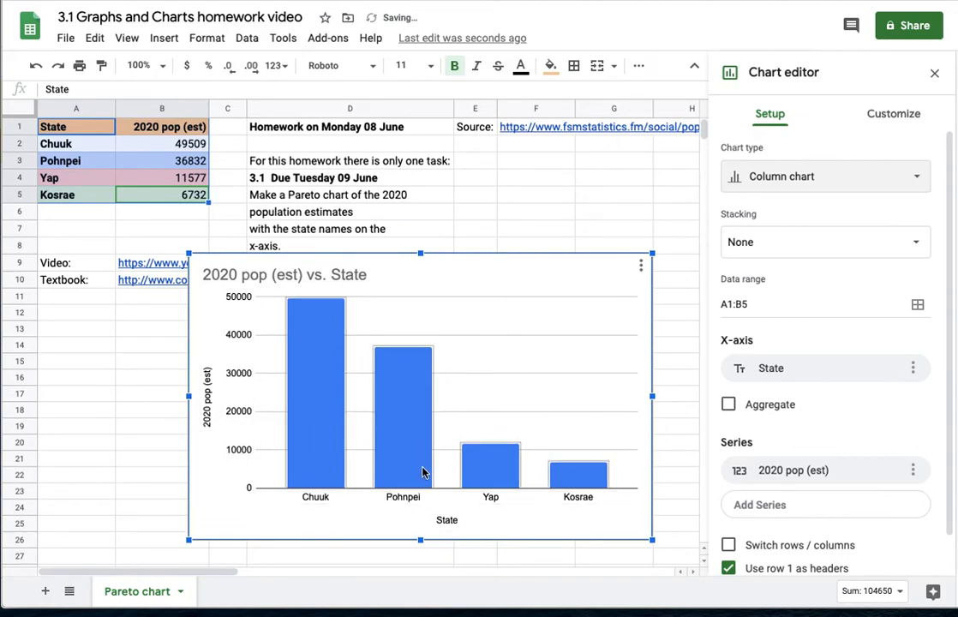
pyautogui.moveTo(319, 353)
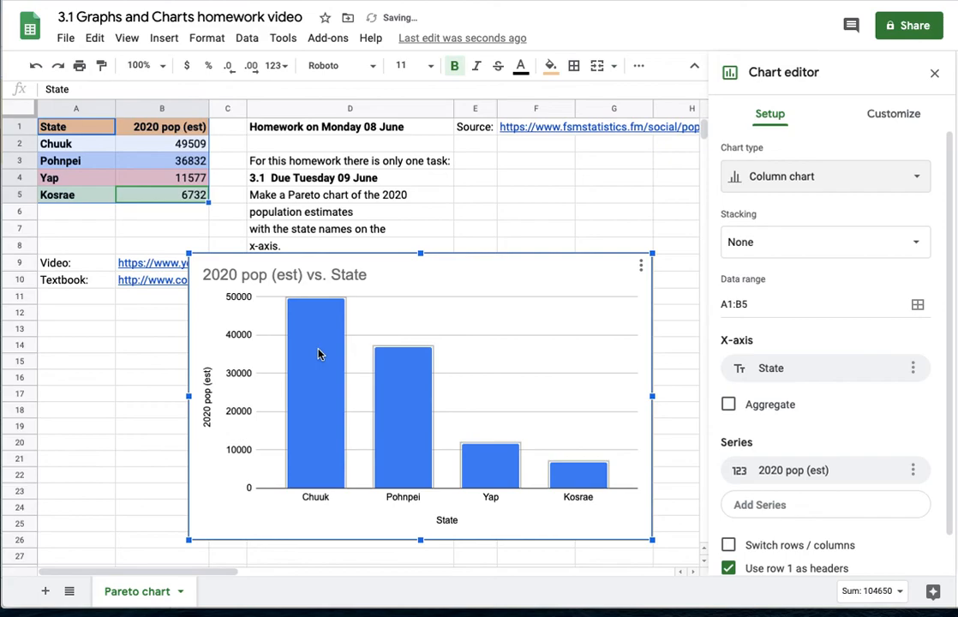